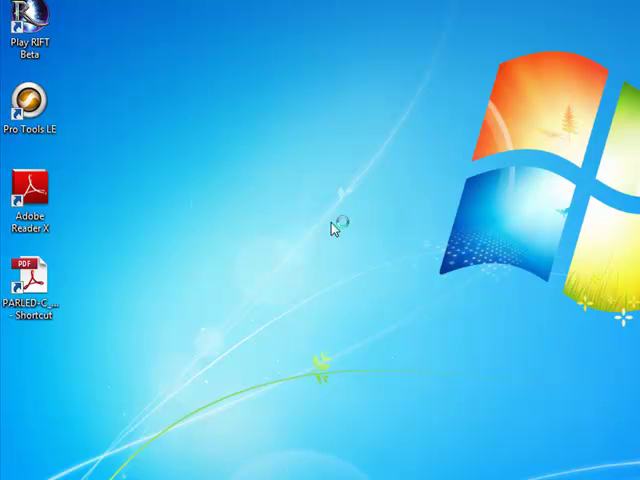
Step: Open the PARLED-C user manual and scroll to page 4's DMX Channel Assignment section
double_click(30, 280)
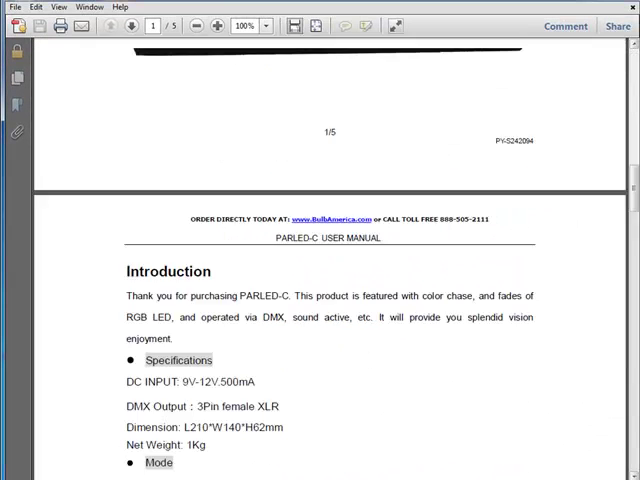
scroll("down", 3)
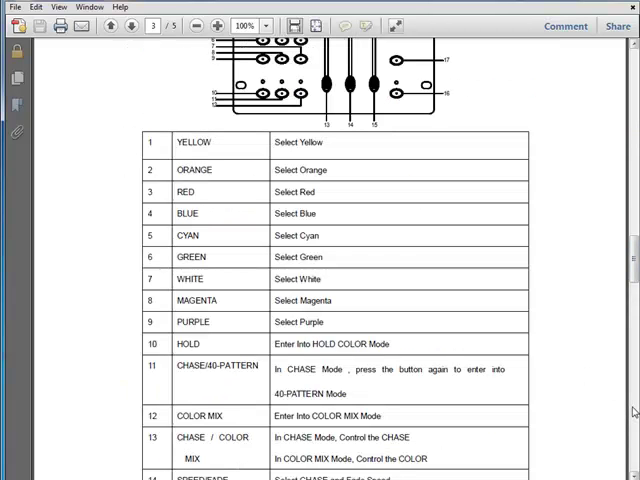
scroll("down", 3)
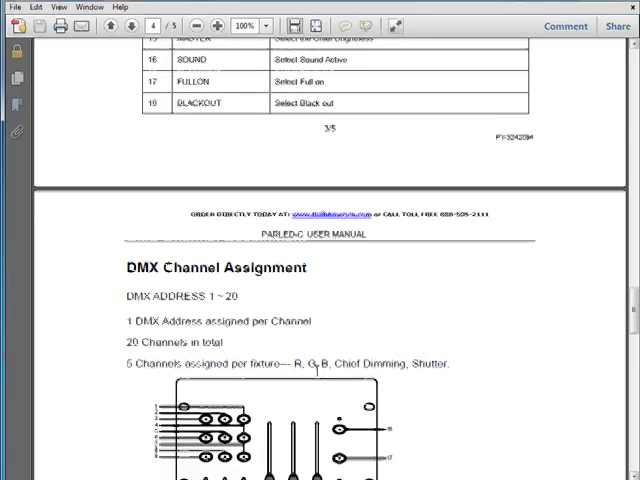
scroll("down", 3)
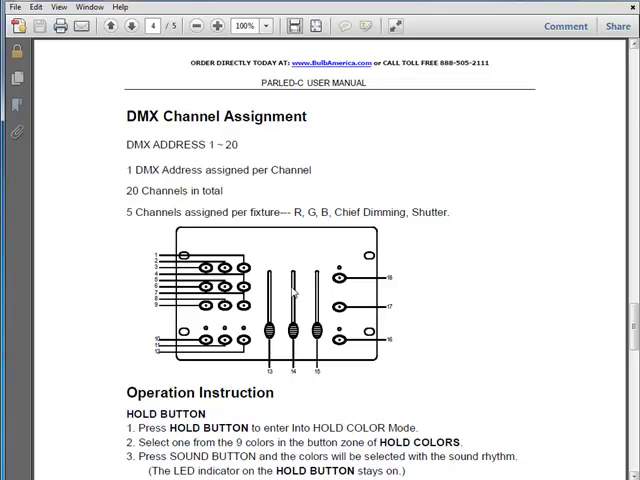
mouse_move(275, 222)
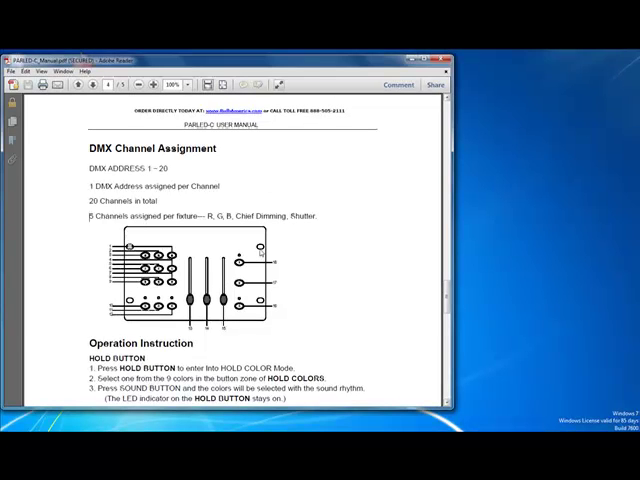
mouse_move(258, 253)
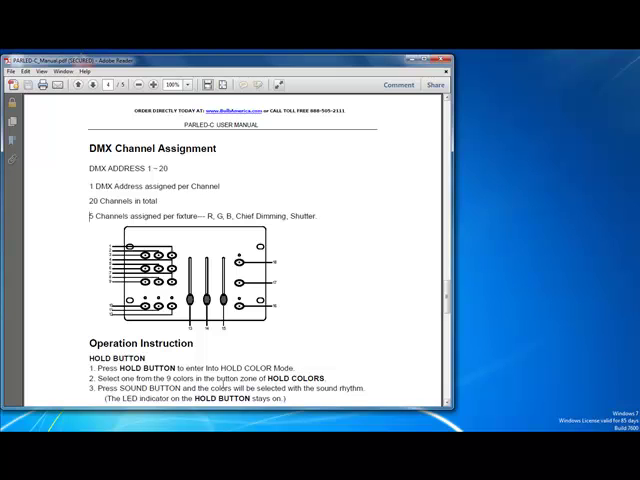
mouse_move(291, 349)
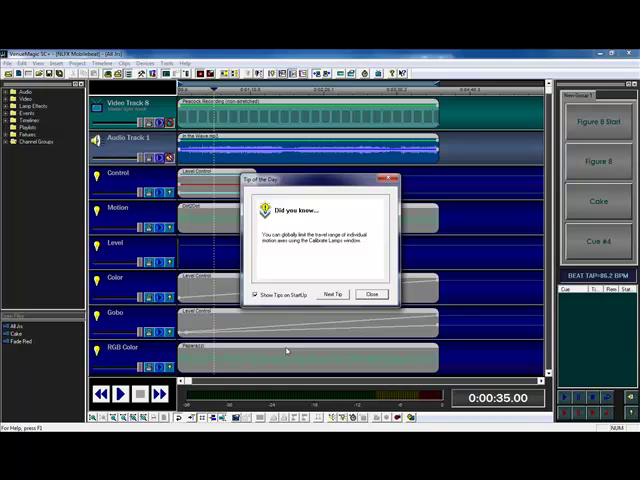
Step: Close the Tip of the Day dialog over the NLFX Mobilebeat project
left_click(371, 294)
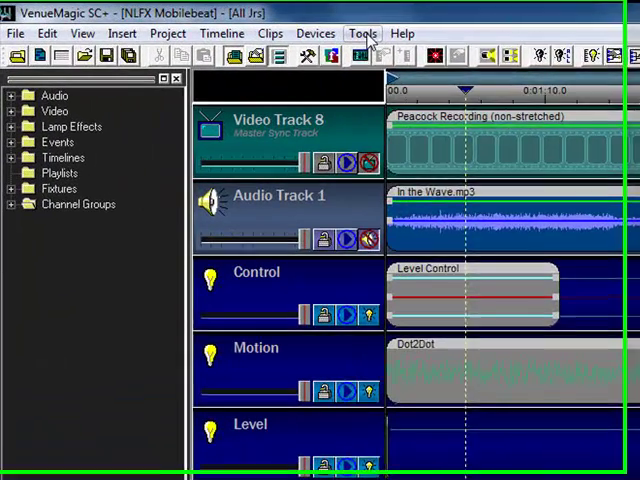
Step: Add the manufacturer Optoma to the User Fixture Library and start a new fixture
left_click(374, 32)
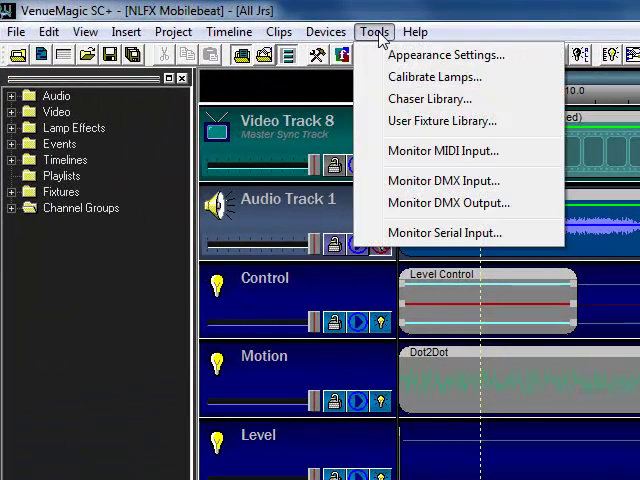
left_click(441, 120)
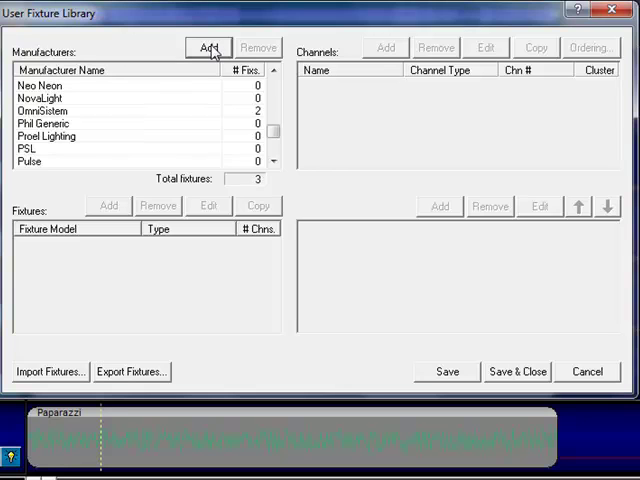
left_click(208, 47)
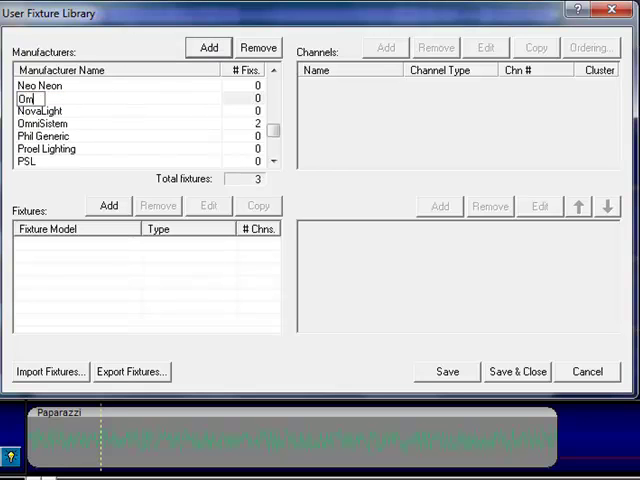
mouse_move(235, 155)
type("ptoma")
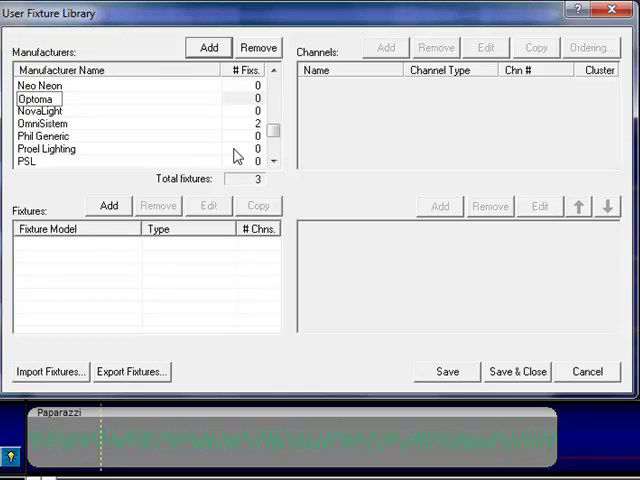
left_click(108, 205)
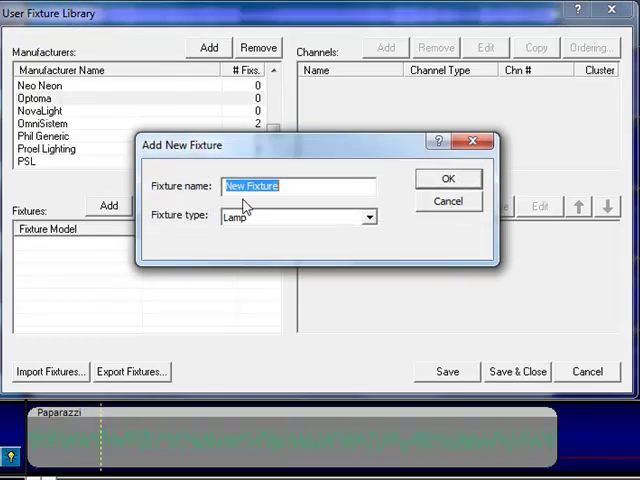
Step: Create fixture Par64 with fixture type RGB Lamp
type("Parn")
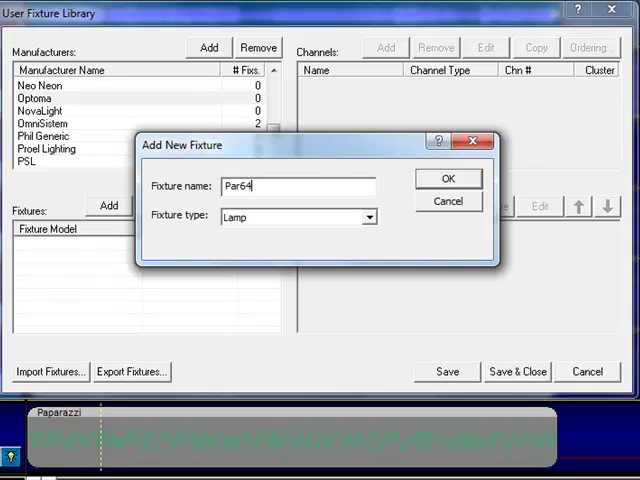
left_click(368, 217)
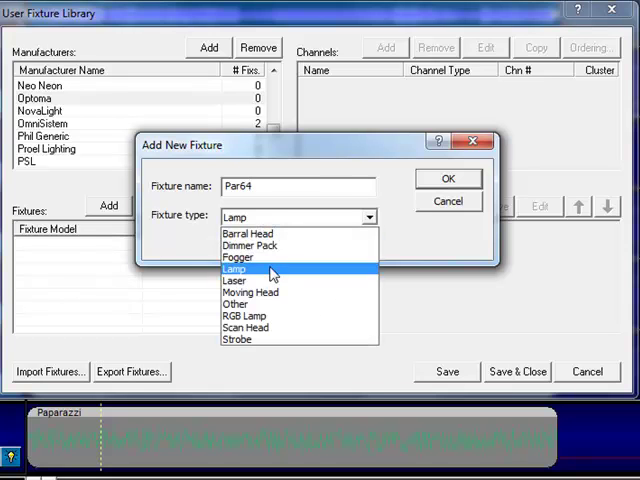
left_click(246, 315)
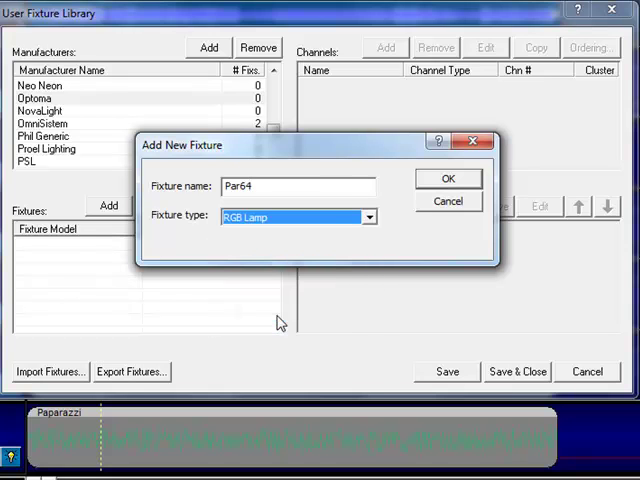
mouse_move(242, 166)
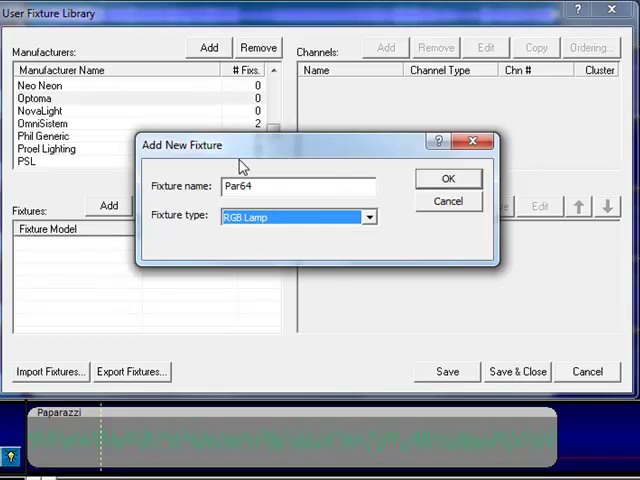
mouse_move(259, 231)
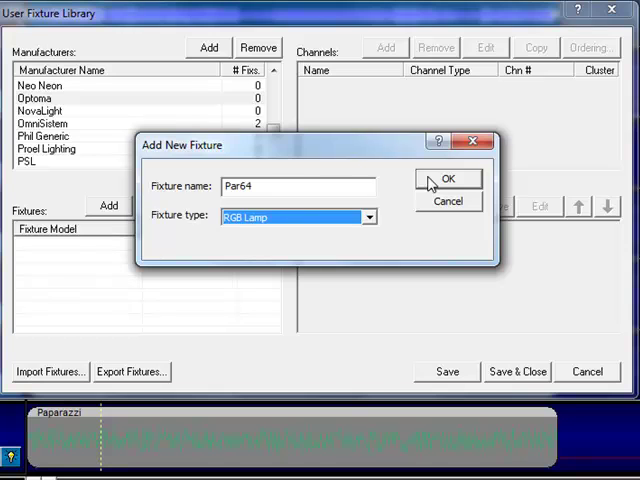
left_click(448, 179)
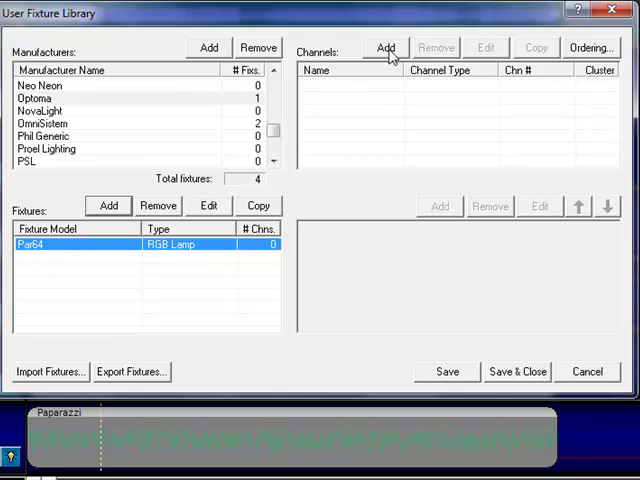
Step: Add an RGB channel named RGB, giving Red, Green and Blue subchannels
left_click(386, 47)
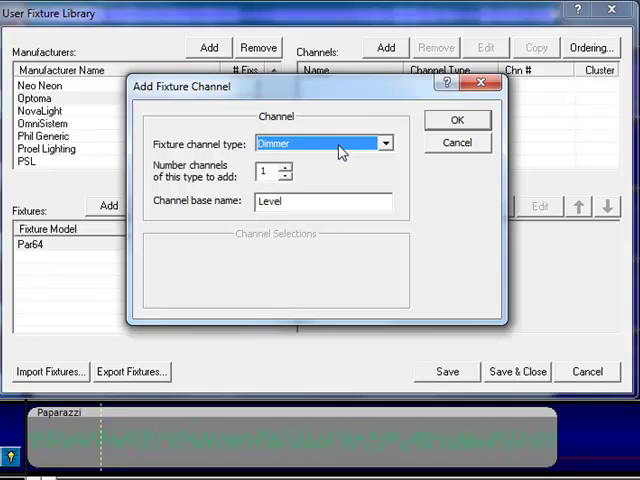
left_click(384, 143)
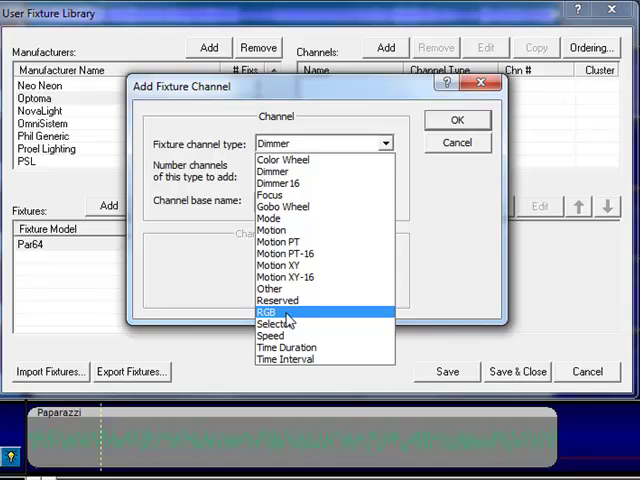
left_click(269, 313)
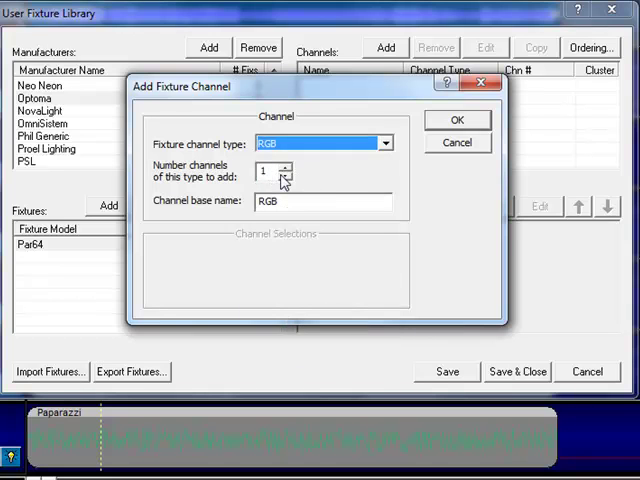
mouse_move(465, 124)
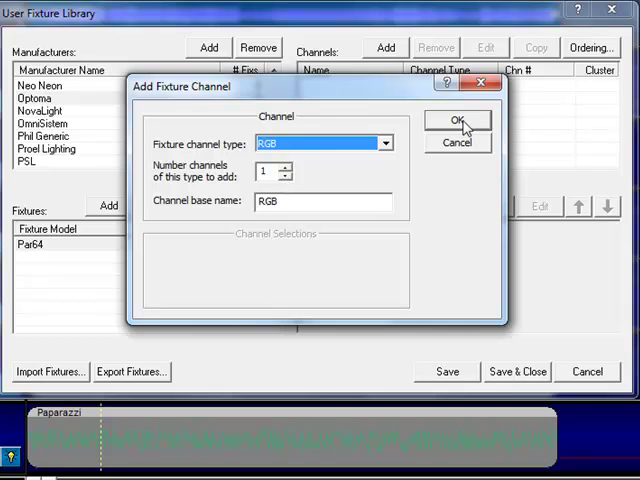
left_click(458, 120)
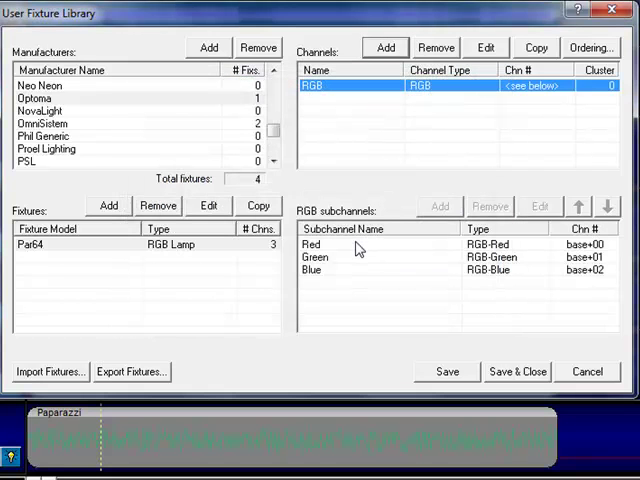
mouse_move(360, 282)
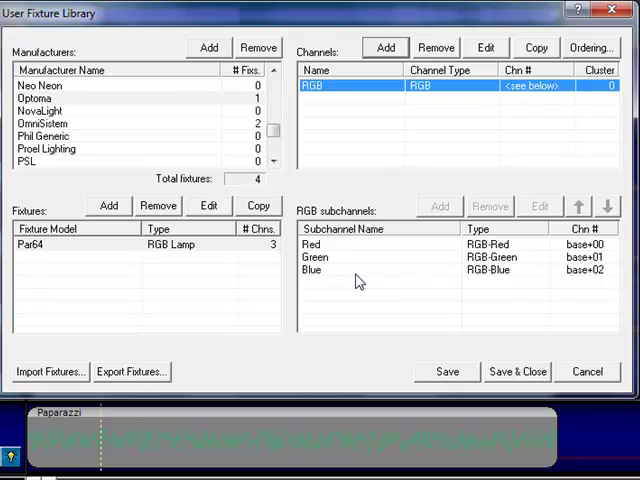
mouse_move(384, 70)
type("D")
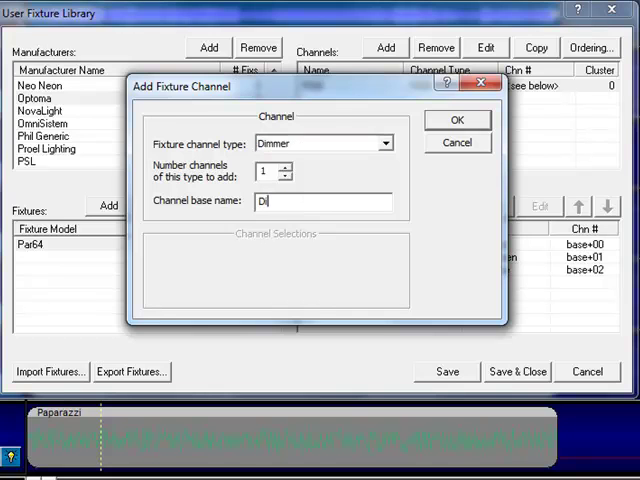
Step: Add the Dimmer channel and start another channel
type("immer")
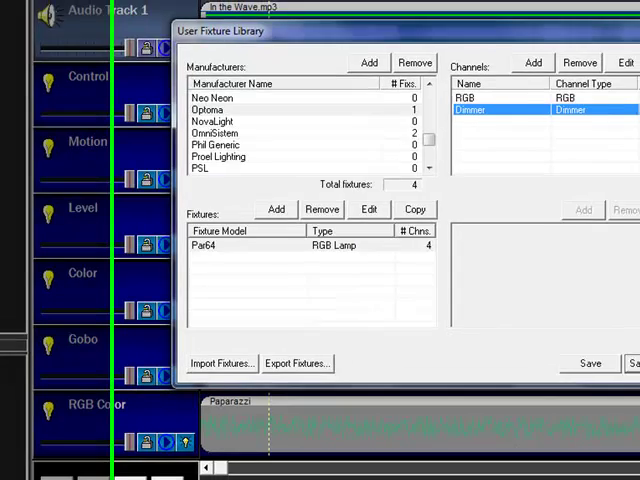
left_click(533, 62)
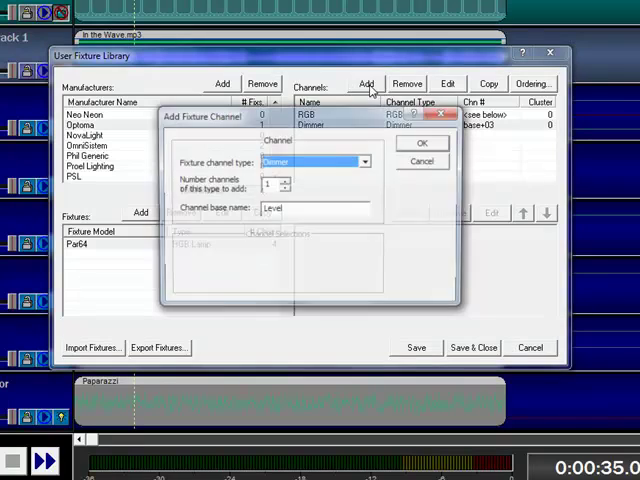
Step: Add a Dimmer-type channel with base name Strobe to Par64
left_click(363, 161)
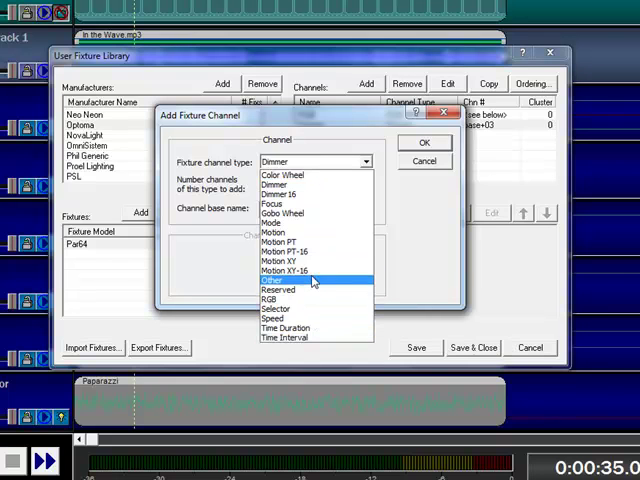
left_click(286, 328)
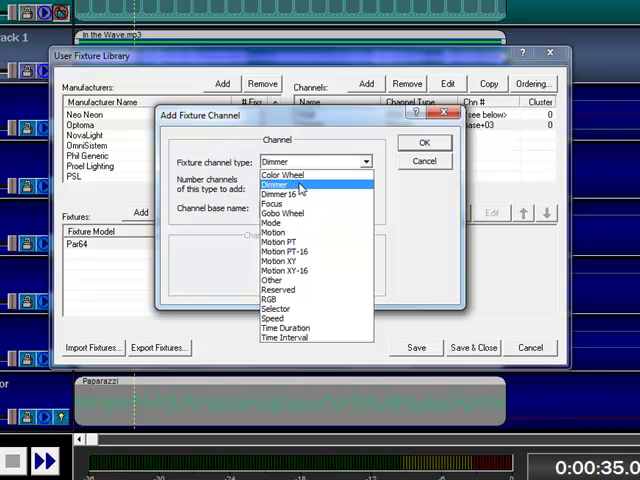
left_click(273, 185)
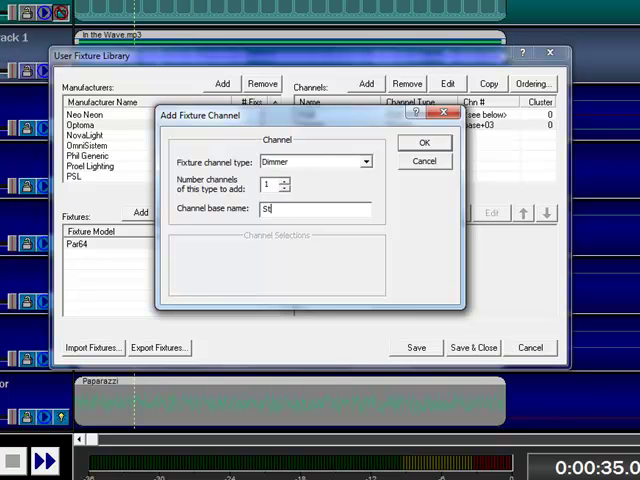
type("Strobe")
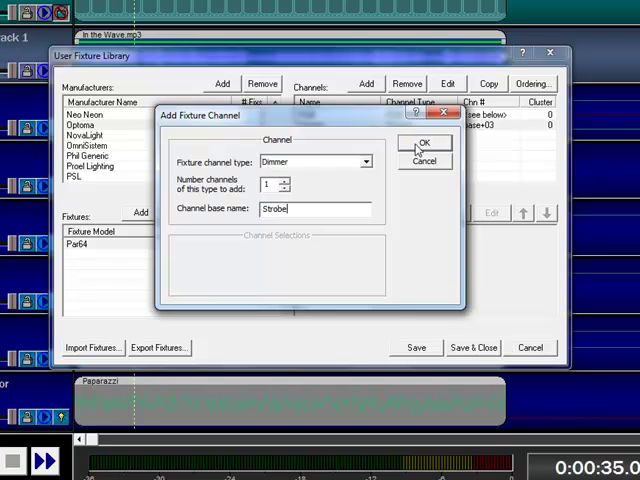
left_click(424, 143)
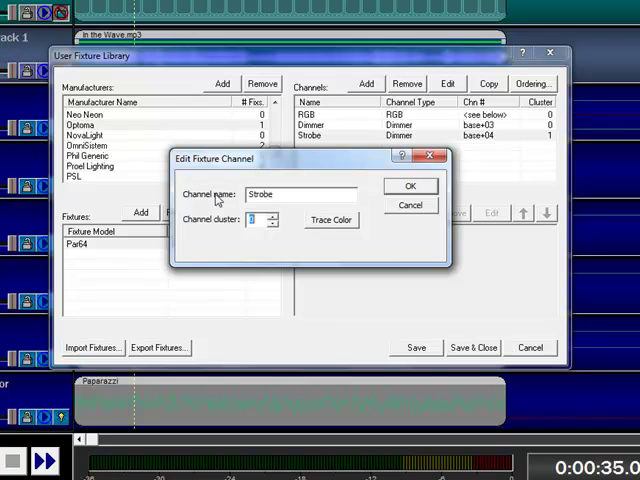
left_click(410, 186)
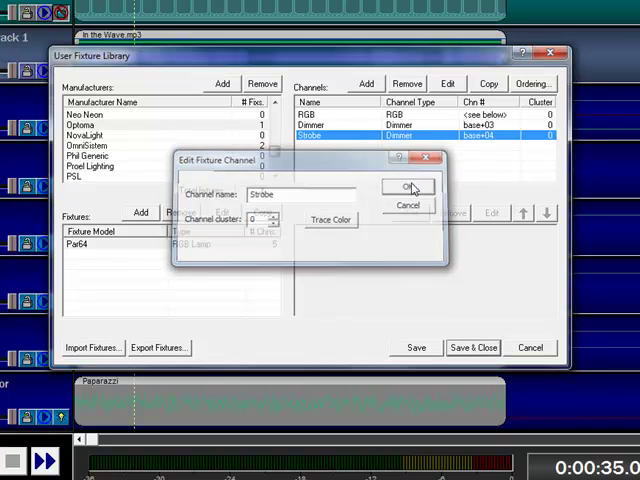
left_click(408, 187)
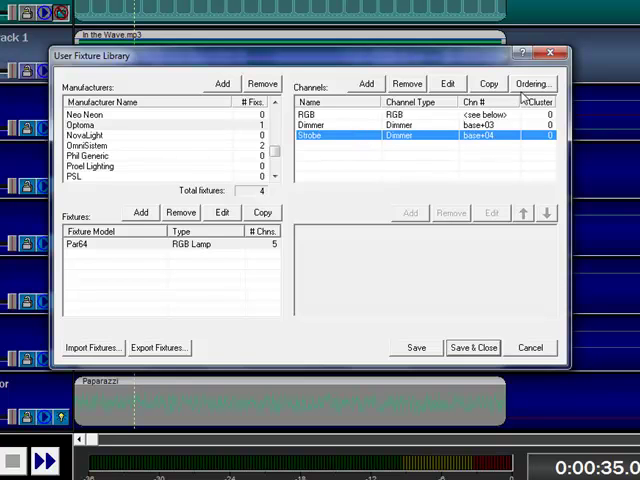
left_click(531, 83)
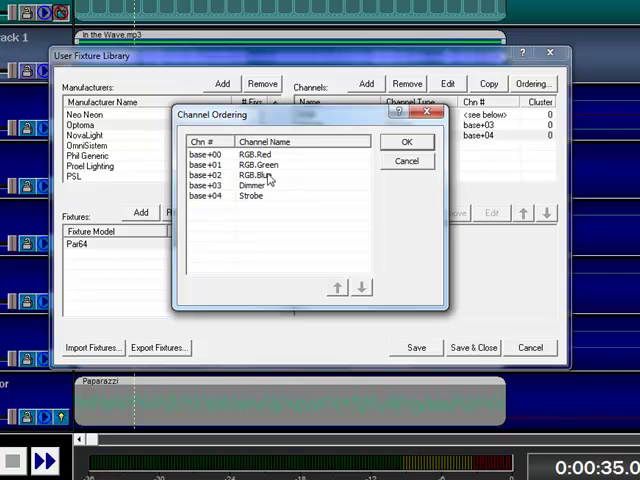
Step: Reorder Par64 channels, swapping Blue and Green back and moving Strobe first
left_click(337, 288)
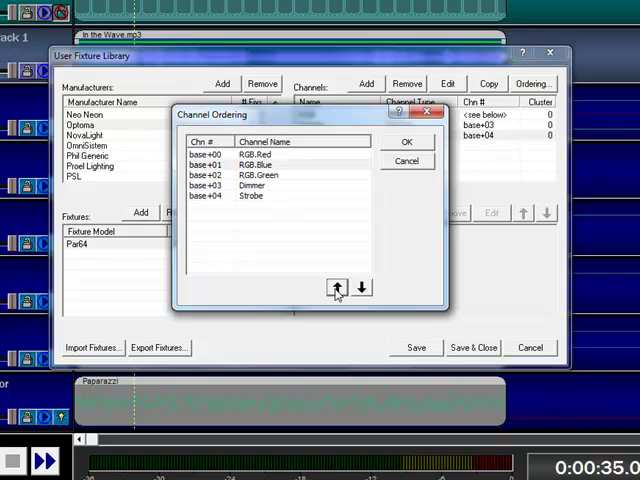
mouse_move(288, 166)
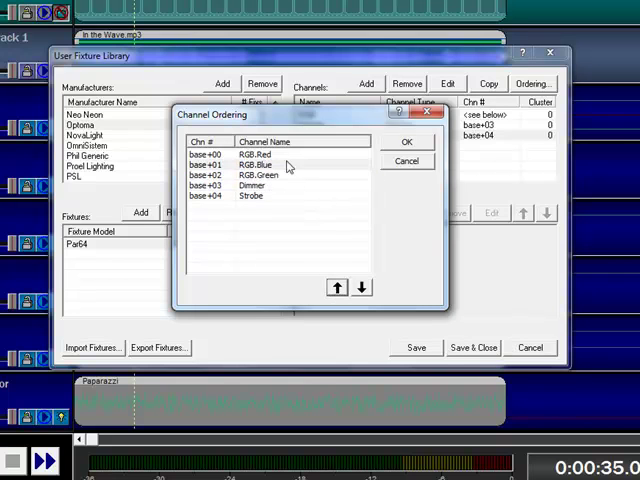
left_click(336, 287)
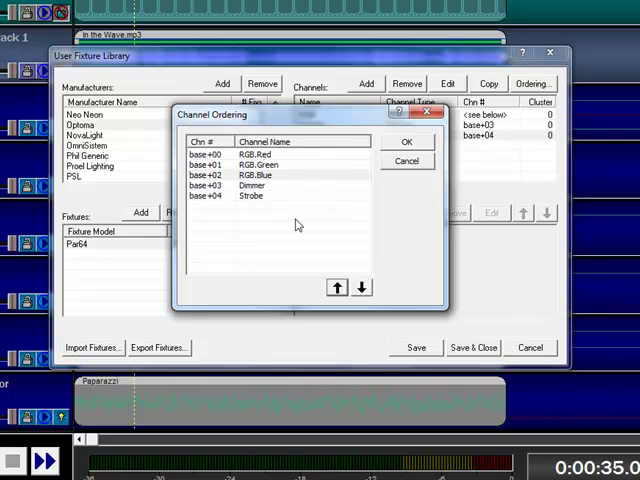
mouse_move(280, 197)
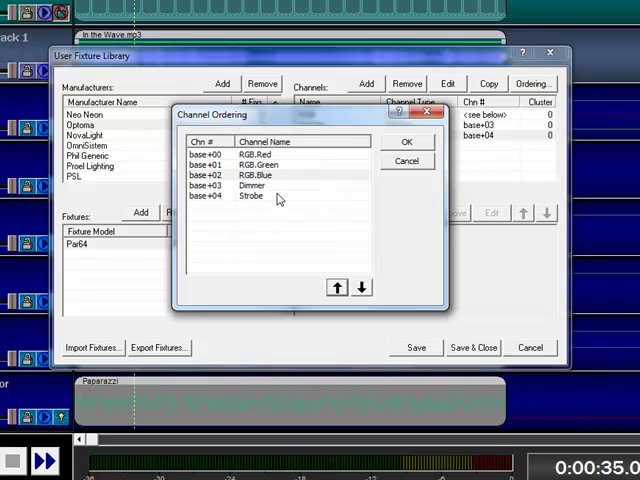
left_click(336, 288)
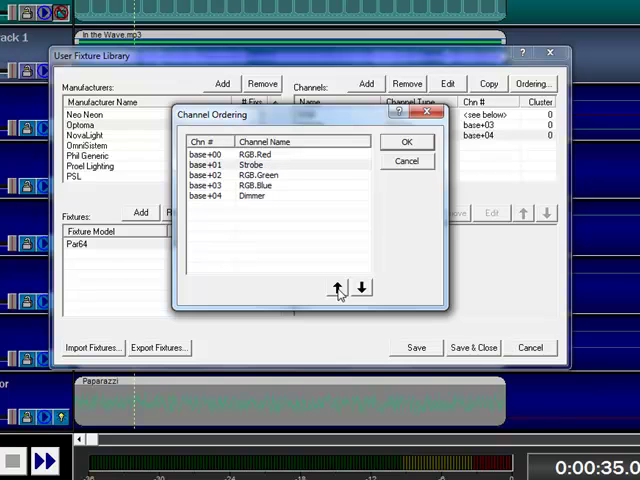
left_click(337, 288)
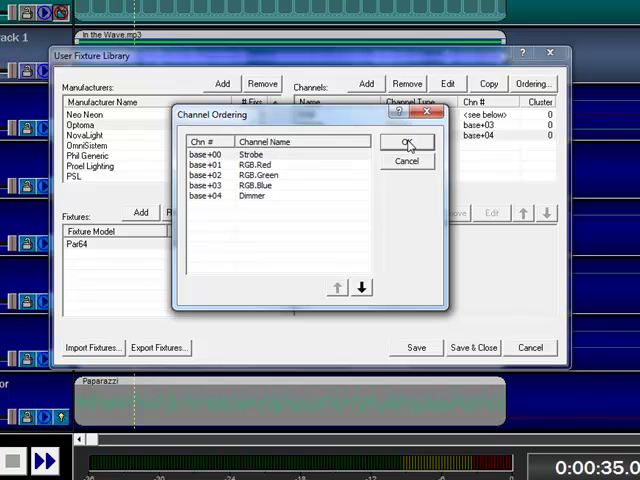
Step: Apply the ordering, then reorder again so Strobe sits last at base+04
left_click(407, 143)
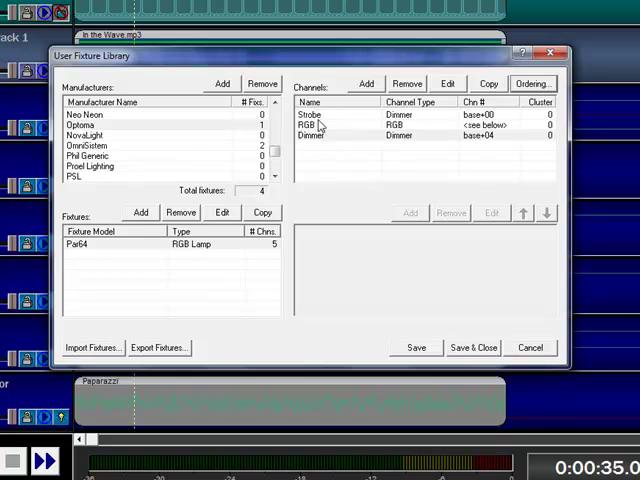
left_click(532, 83)
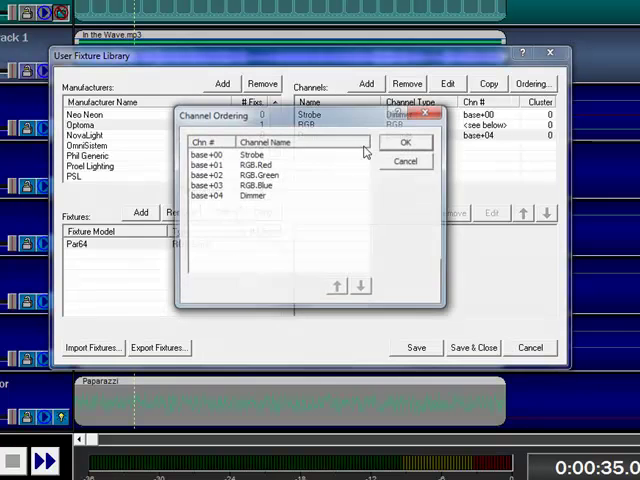
left_click(360, 288)
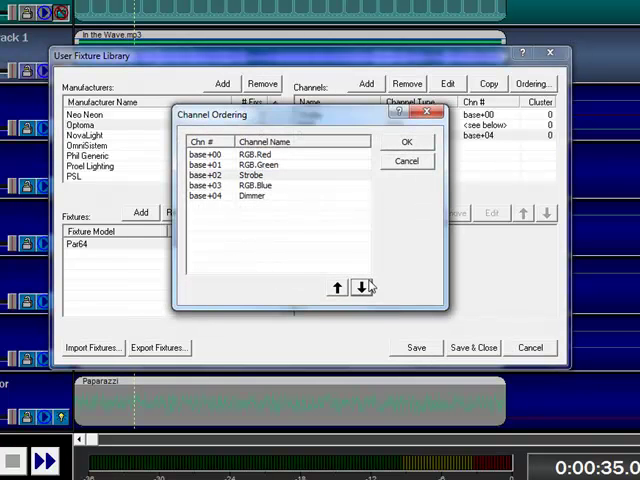
left_click(406, 141)
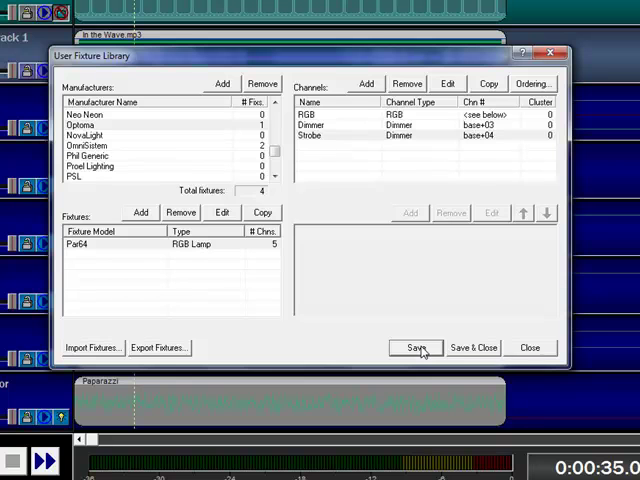
Step: Select only Optoma's Par64 in Export Fixtures and confirm the selection
left_click(158, 347)
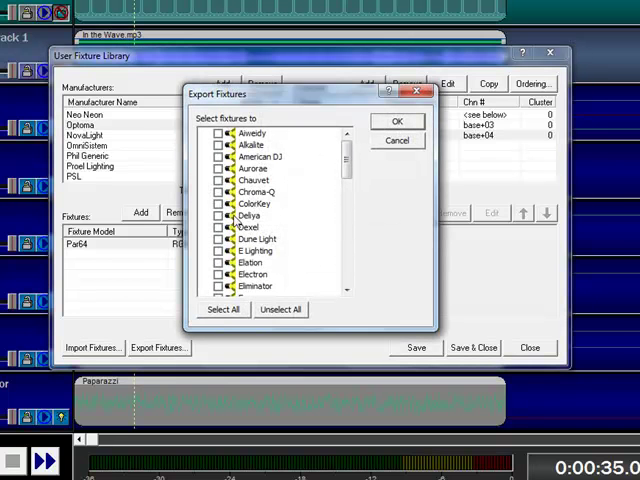
scroll("down", 3)
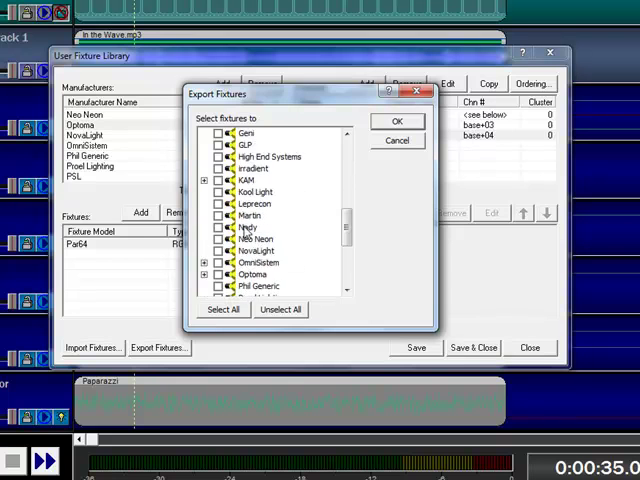
scroll("down", 3)
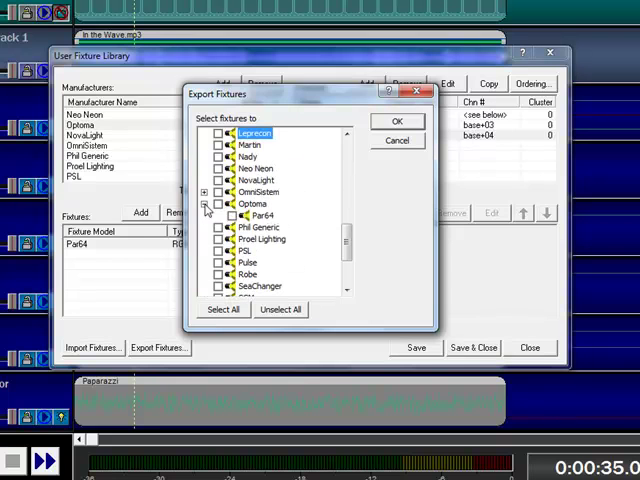
left_click(217, 203)
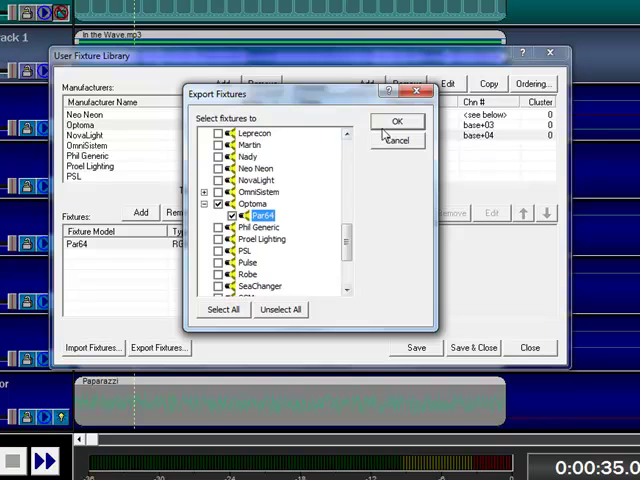
left_click(397, 121)
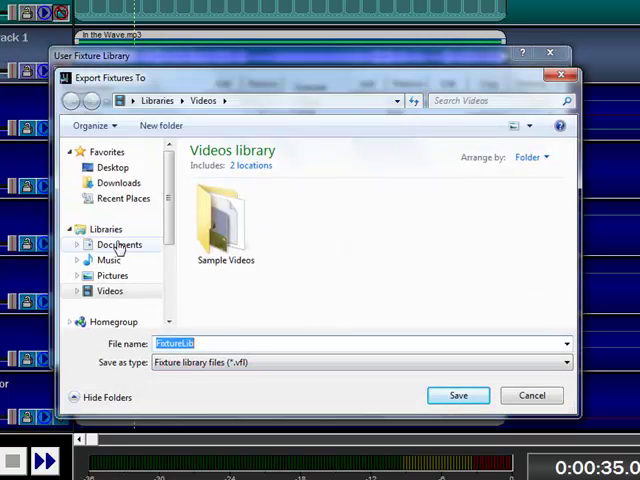
Step: Browse to Documents > VenueMagic and name the export file Optoma-Par64
left_click(119, 244)
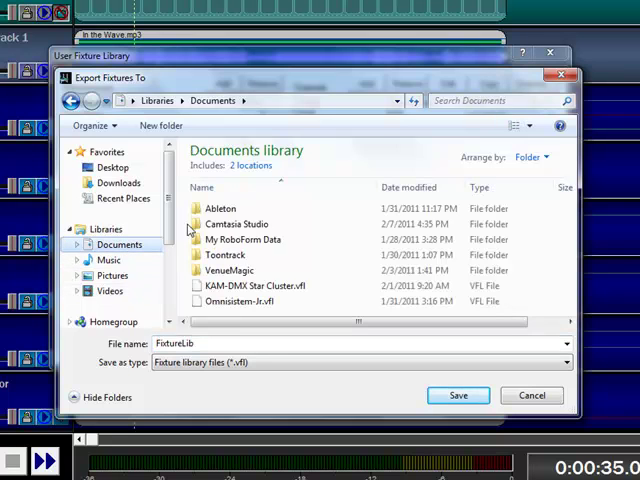
double_click(228, 270)
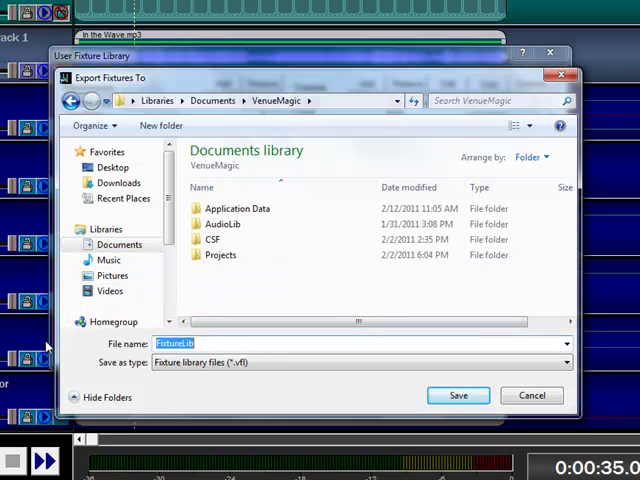
type("Om")
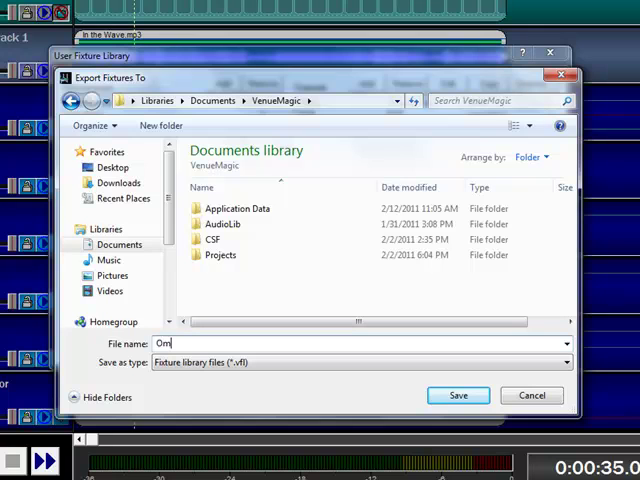
type("p")
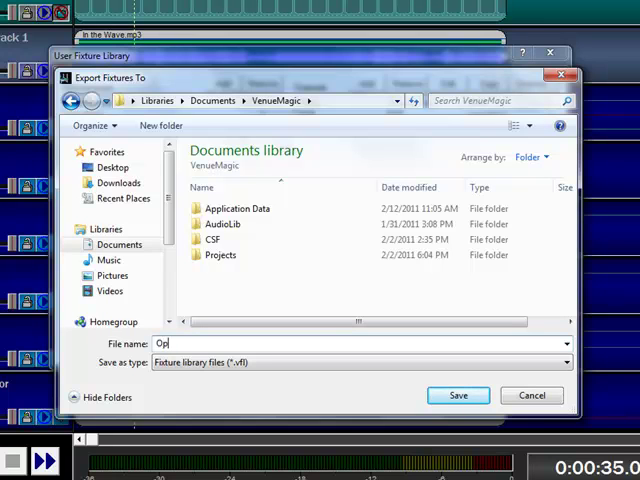
type("toma")
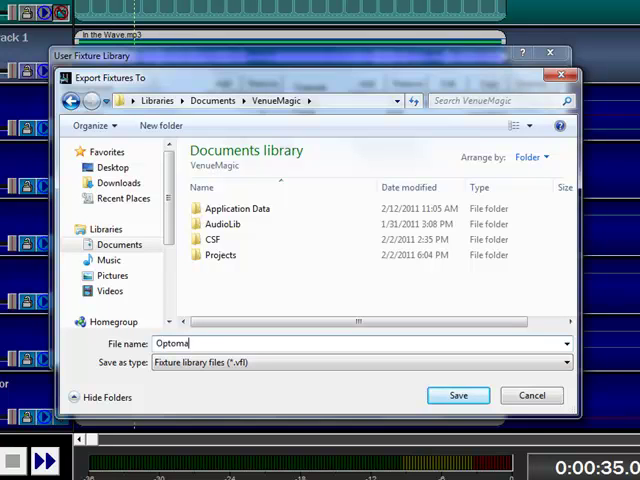
type("-Parb")
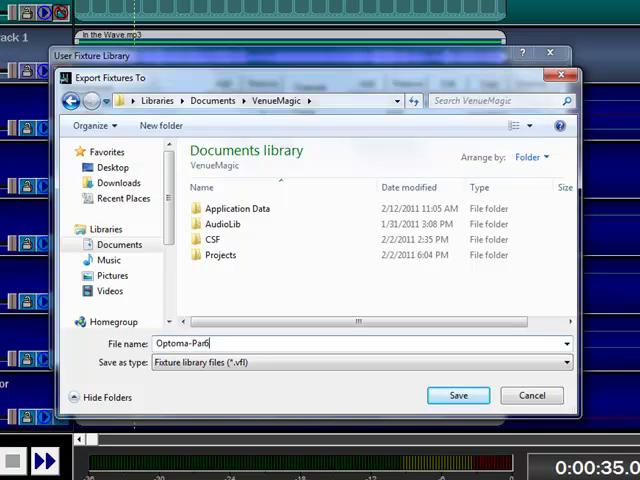
type("64")
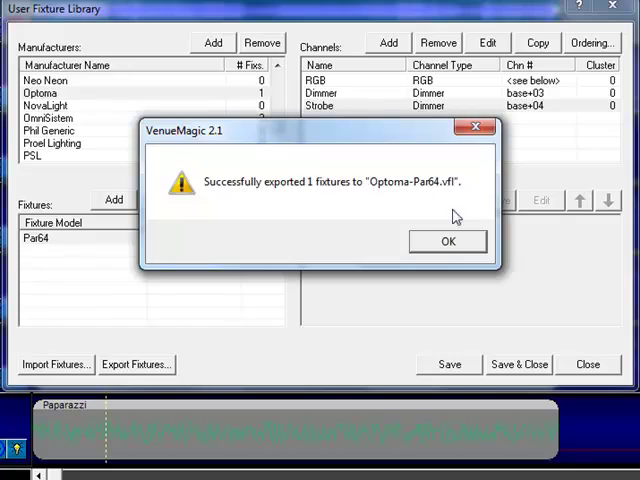
Step: Dismiss the export success message and save and close the User Fixture Library
left_click(447, 241)
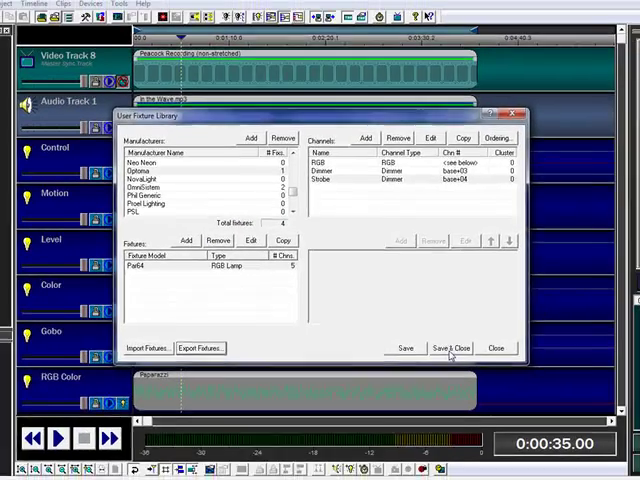
left_click(449, 348)
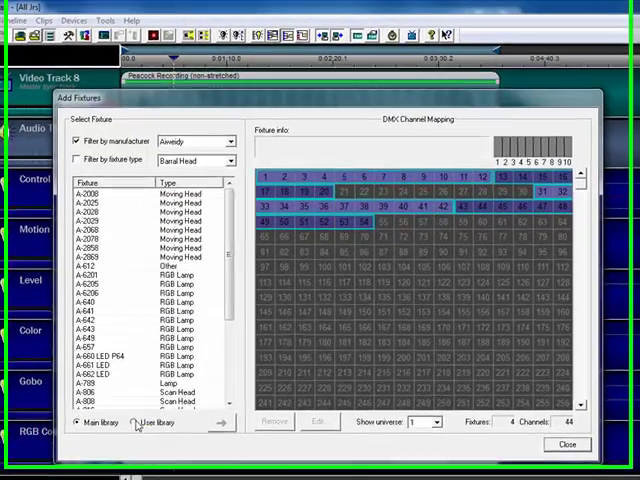
Step: Place the user-library Optoma Par64 at DMX channel 103 and accept its fixture settings
left_click(230, 146)
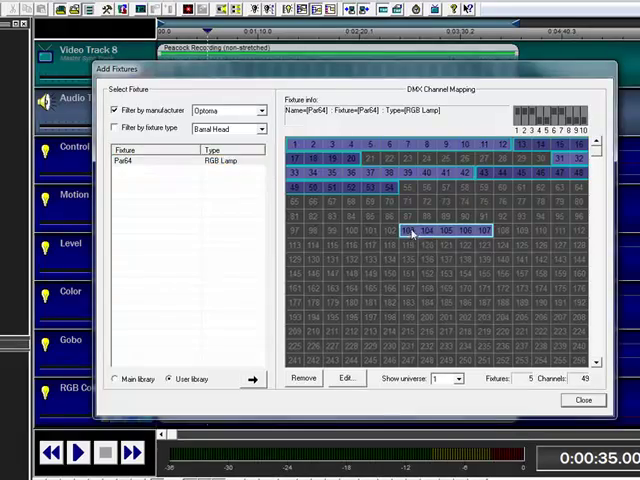
left_click(346, 378)
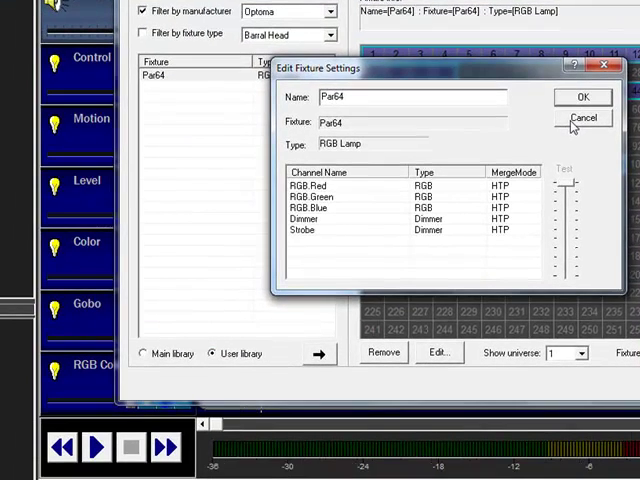
mouse_move(568, 48)
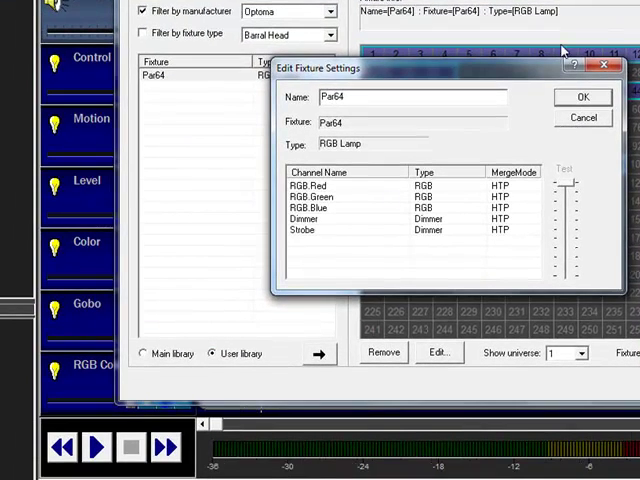
left_click(583, 97)
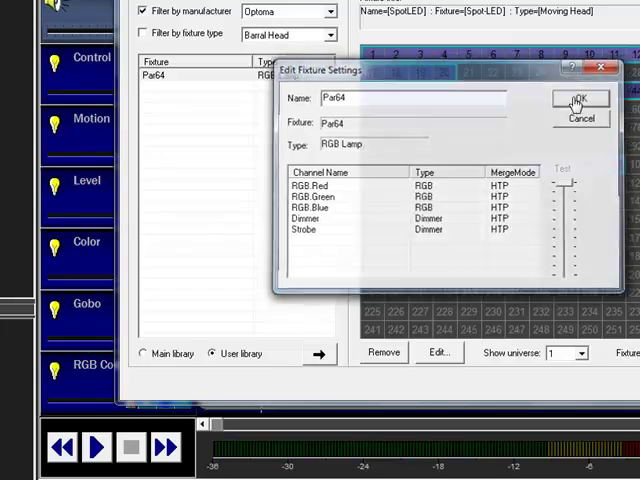
left_click(581, 99)
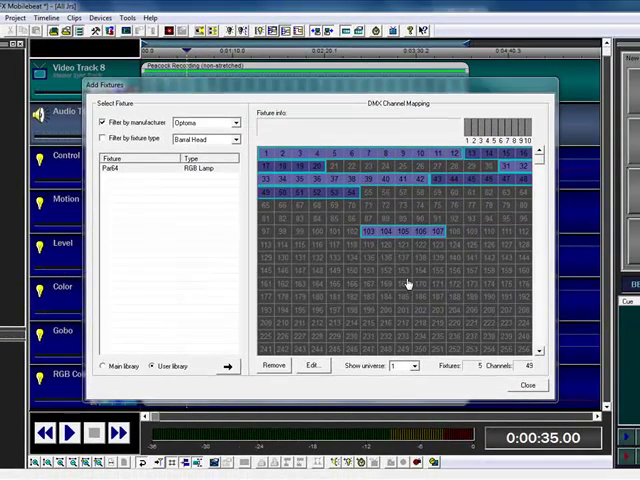
mouse_move(407, 283)
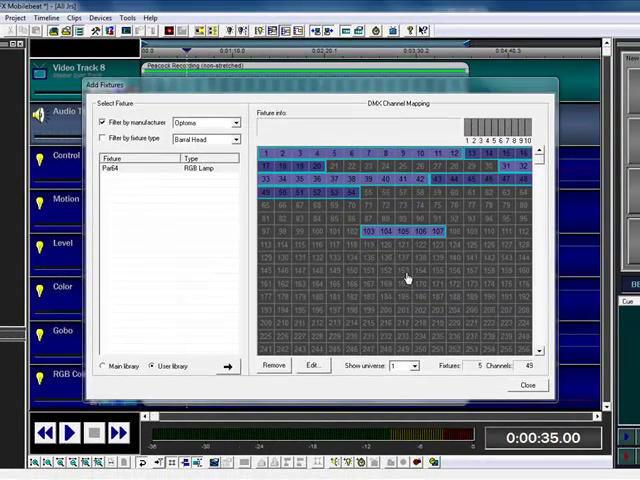